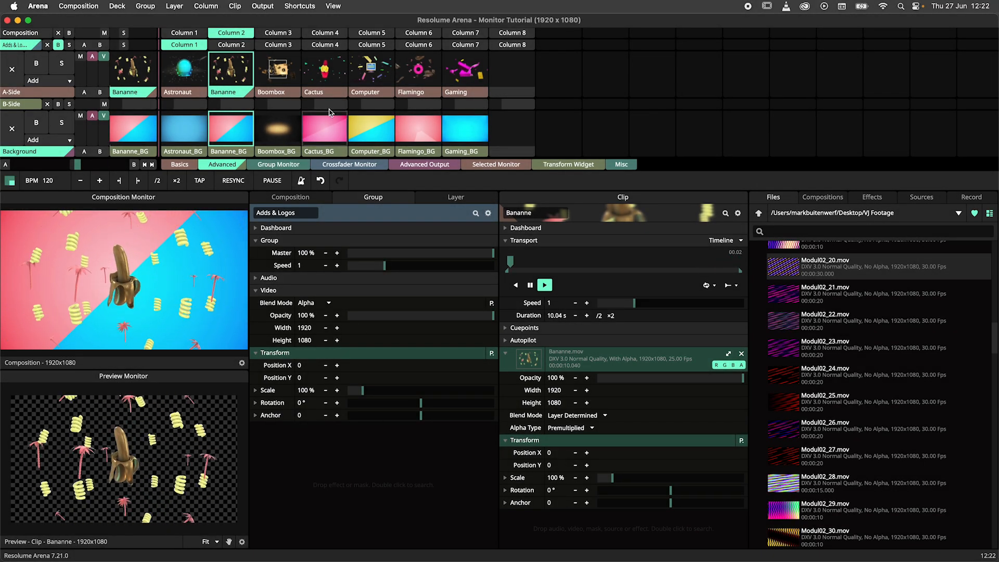
Step: Save the current panel and monitor arrangement as a layout preset via View > Layout
left_click(333, 5)
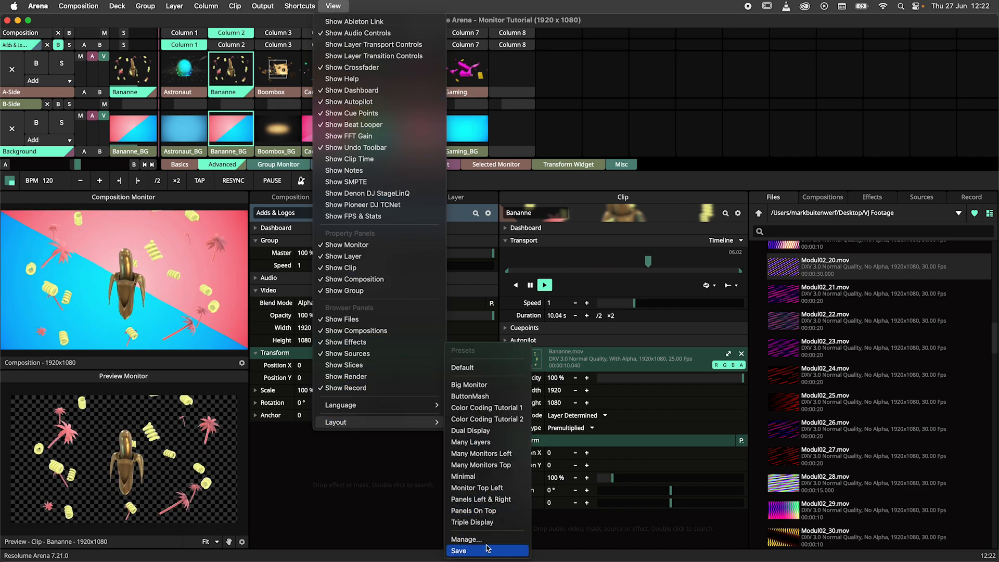
left_click(462, 549)
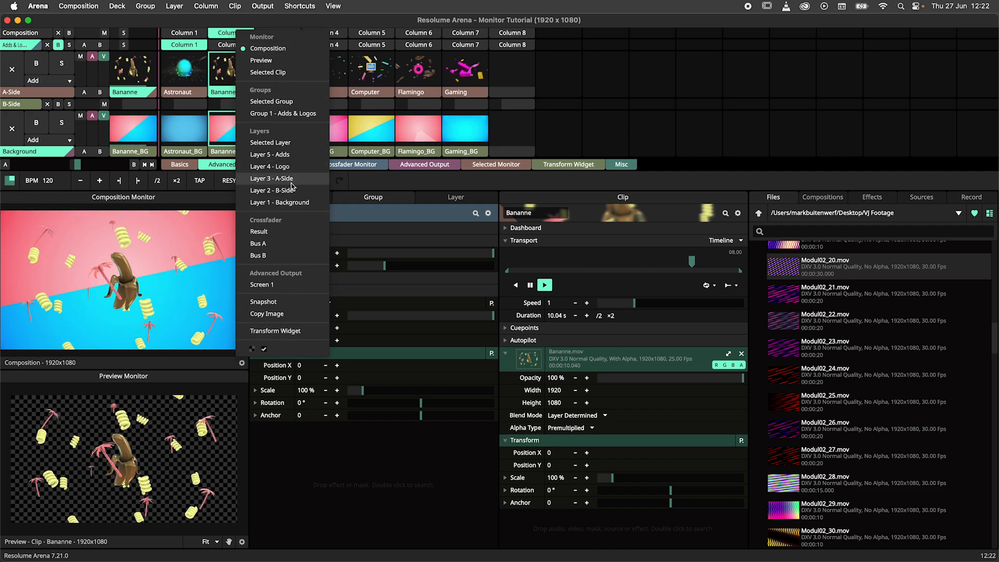
Step: Choose the A-Side layer as the preview monitor's source from the source list
left_click(270, 178)
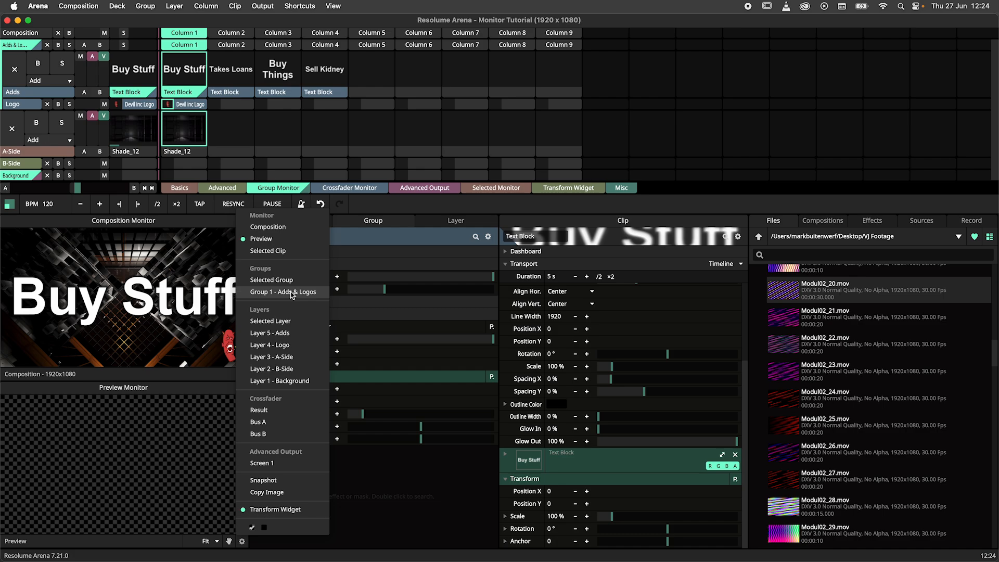
left_click(282, 292)
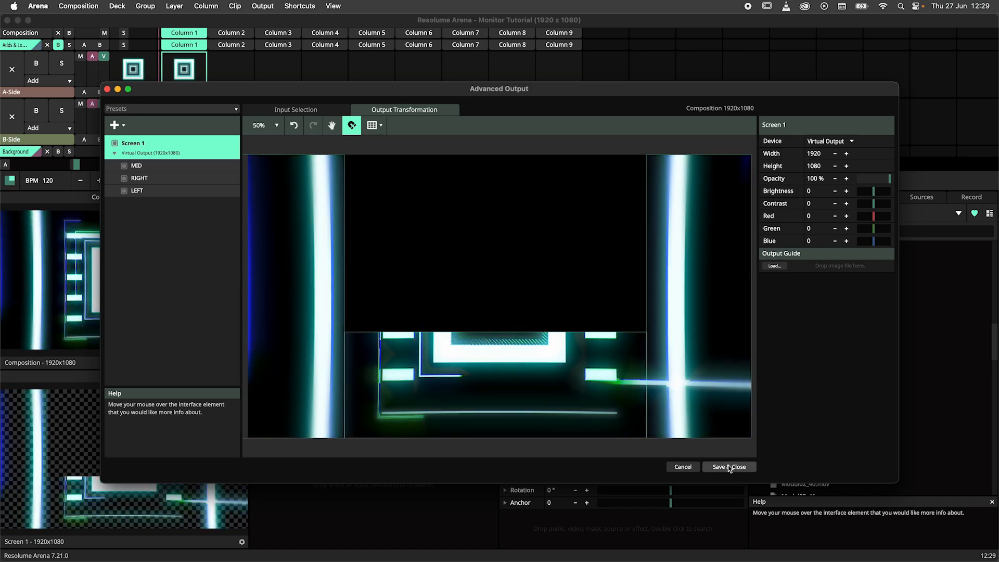
Step: Save and close the Advanced Output window, keeping the transformation setup
left_click(728, 466)
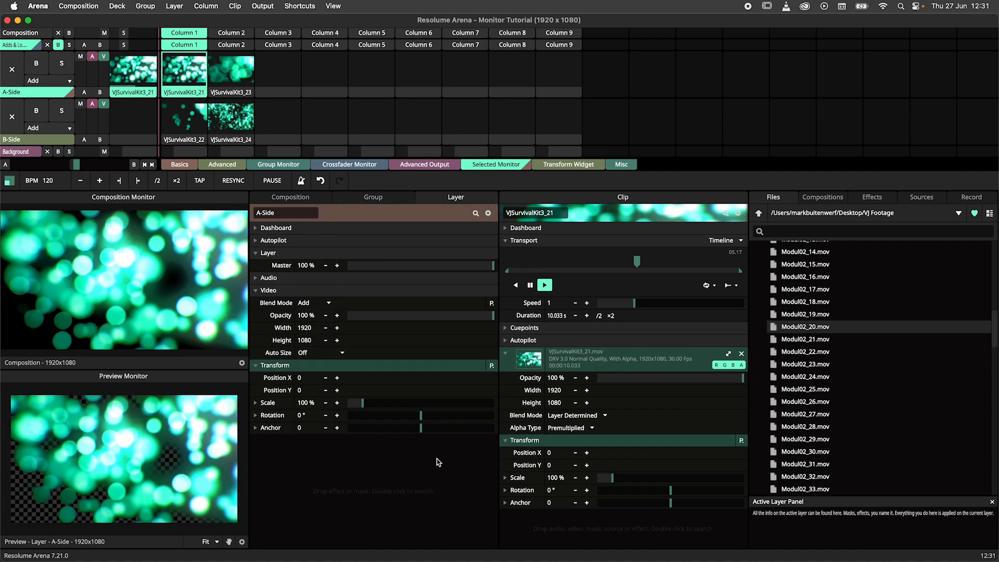
Step: Set the lower monitor to Selected Clip and step through VJSurvivalKit3_24, _22, _21 and _22 in the deck
left_click(241, 555)
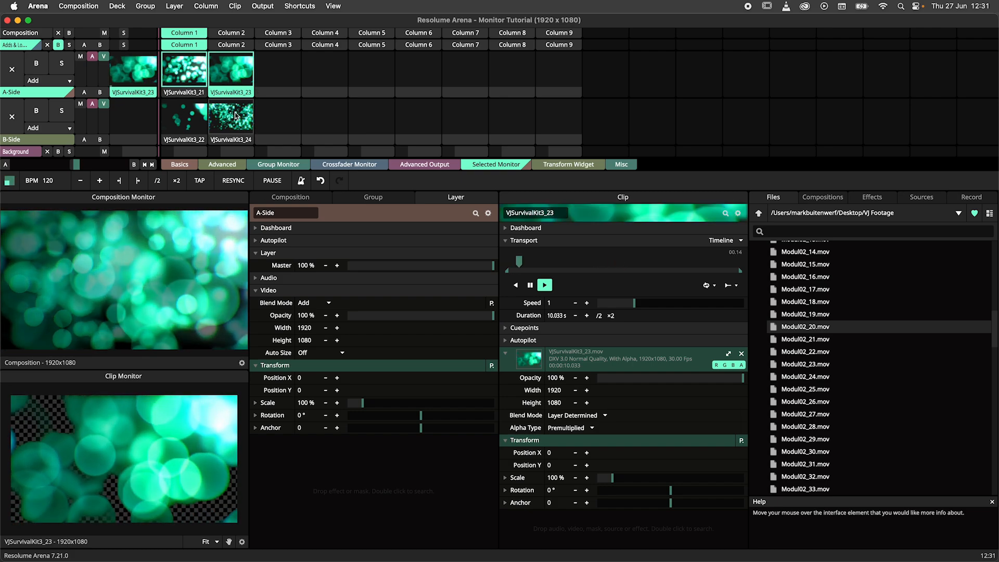
left_click(183, 120)
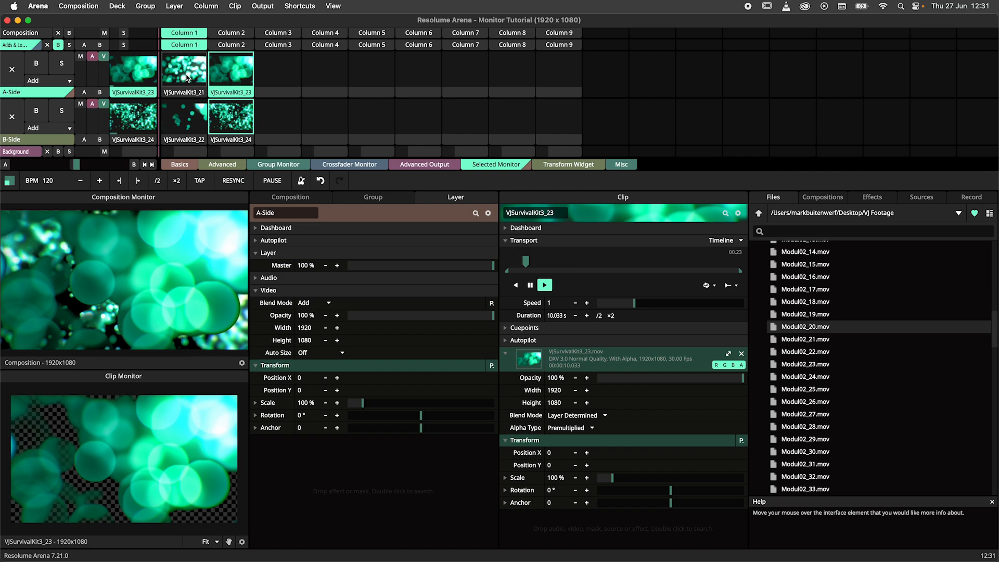
left_click(183, 116)
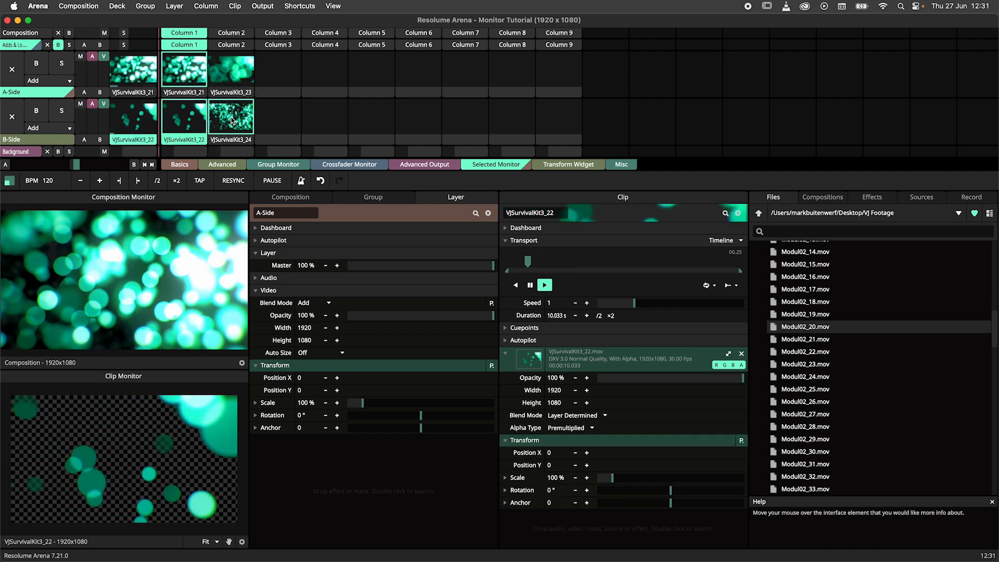
left_click(183, 71)
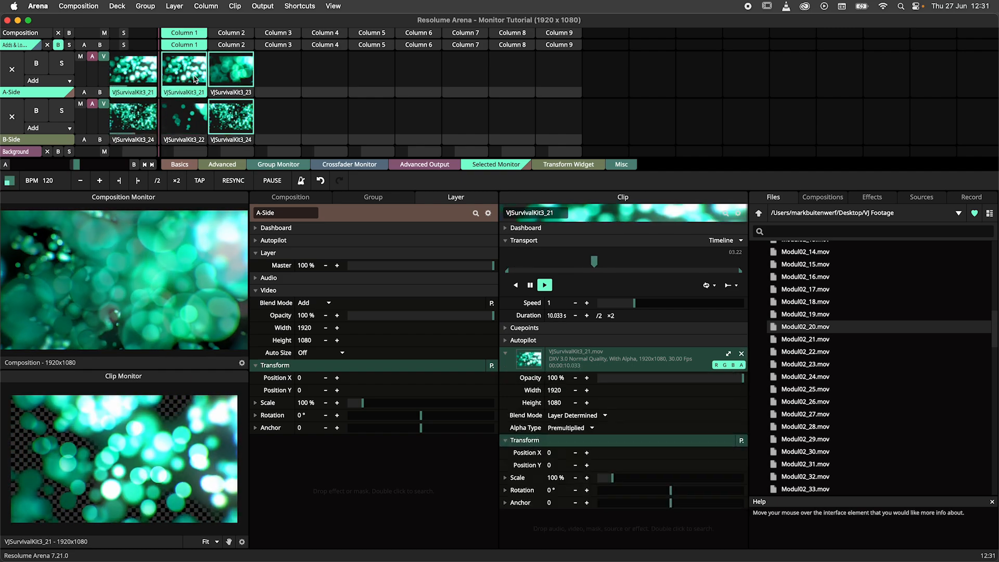
left_click(184, 120)
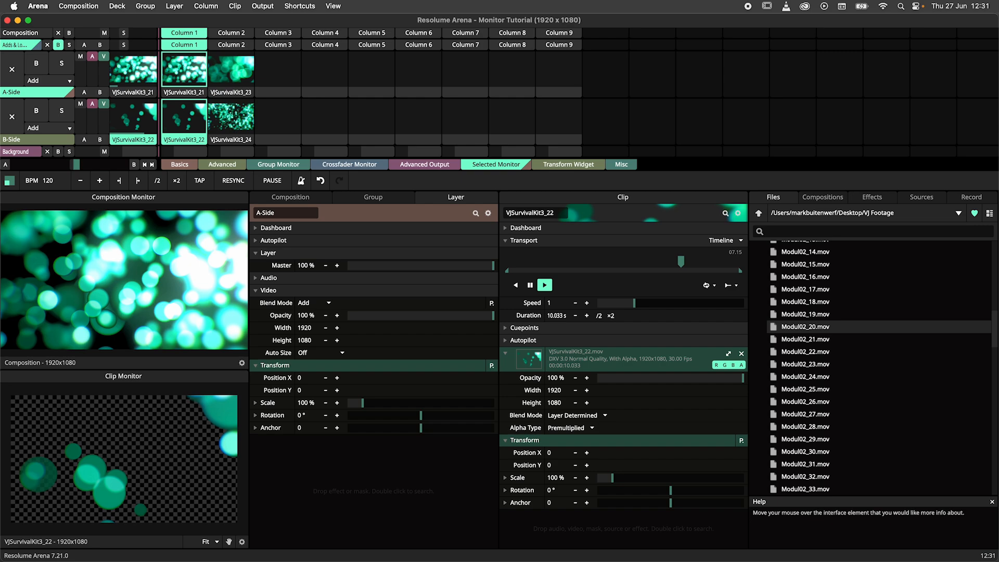
left_click(242, 541)
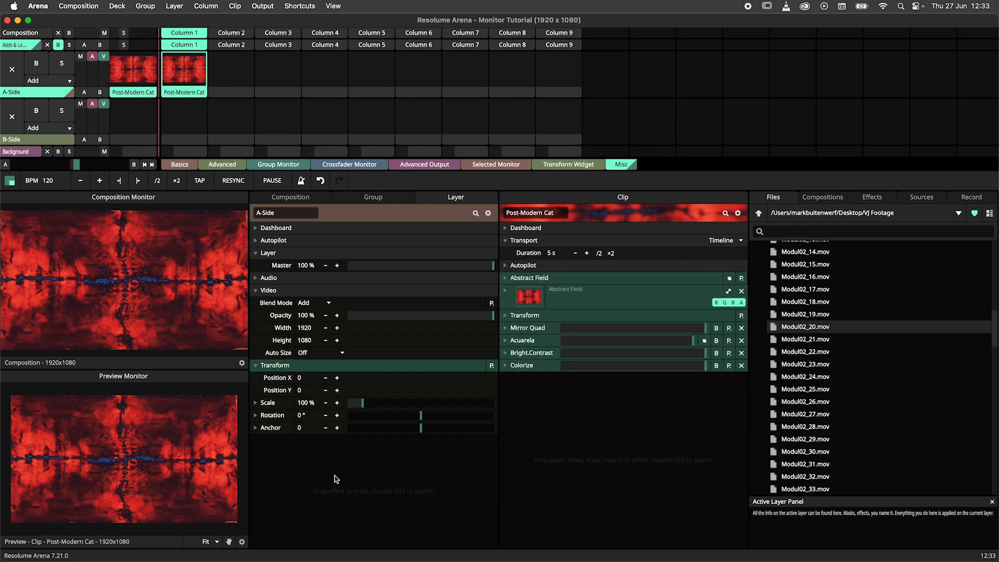
Step: Copy the red Post-Modern Cat monitor frame as an image from the monitor options
left_click(239, 542)
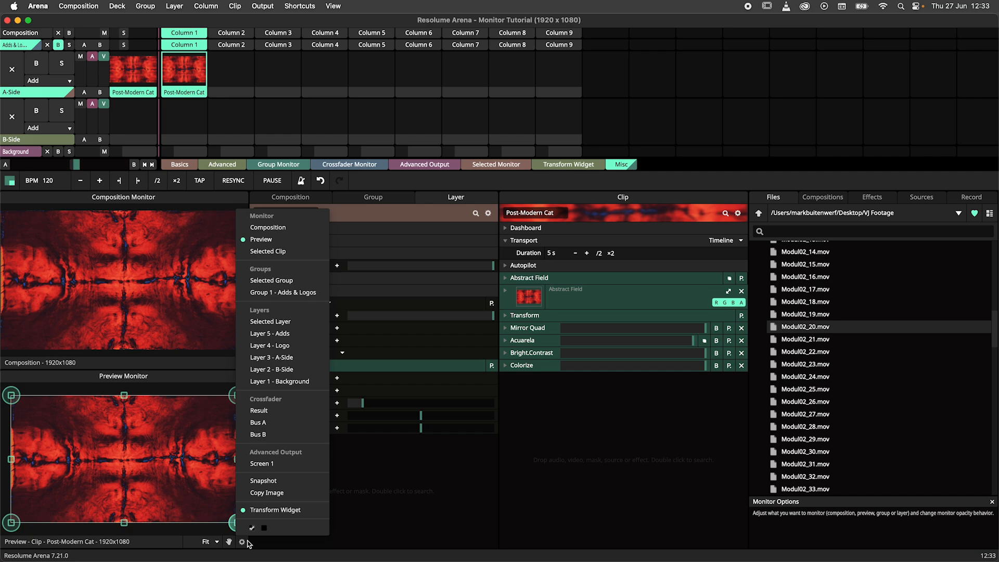
mouse_move(263, 481)
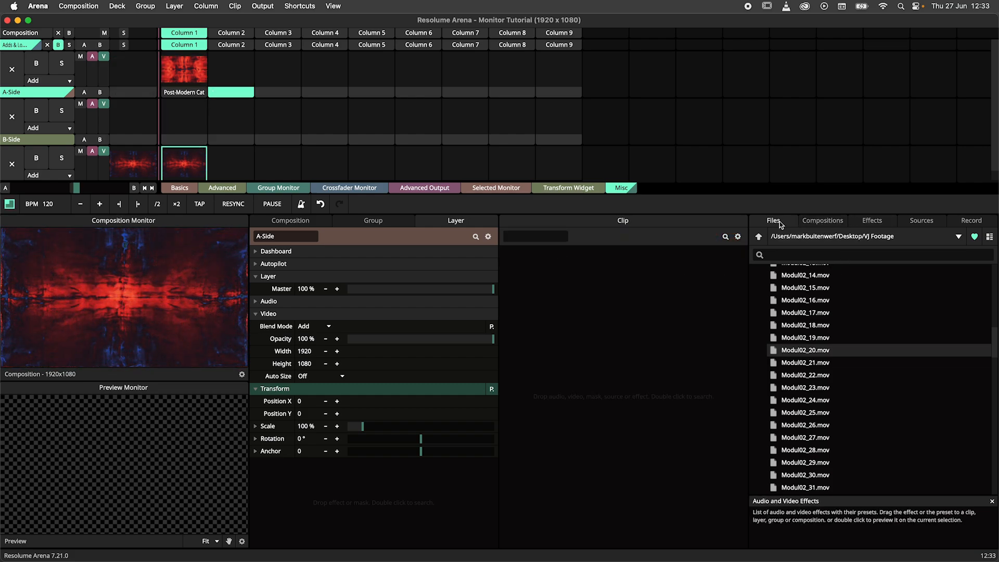
left_click(958, 236)
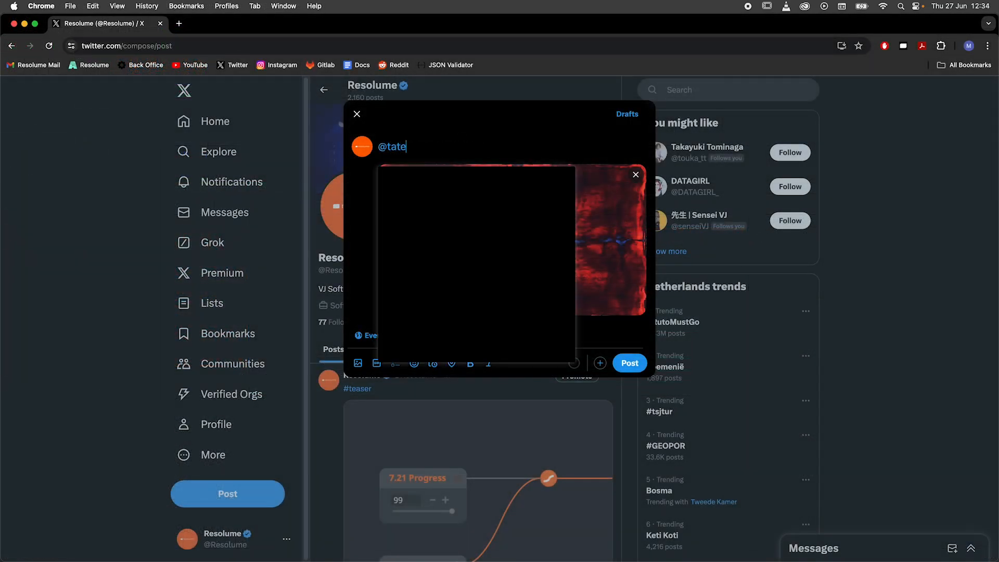
Step: Draft the X post text 'pleaz exhibi' alongside the pasted red abstract frame
type("pleaz exhibi")
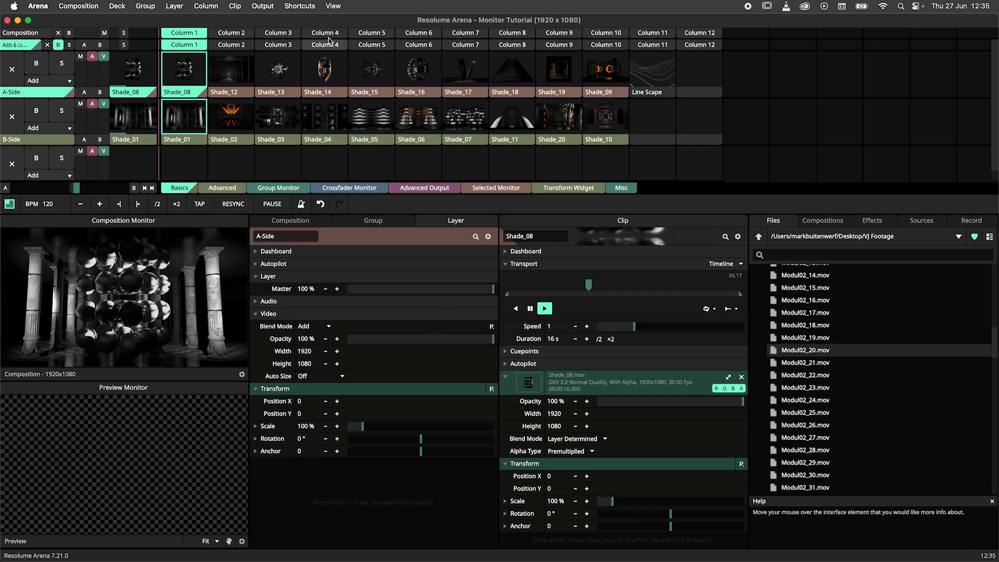
Step: Trigger Column 4 so Shade_14 and Shade_04 play and the metallic face fills the composition
left_click(324, 69)
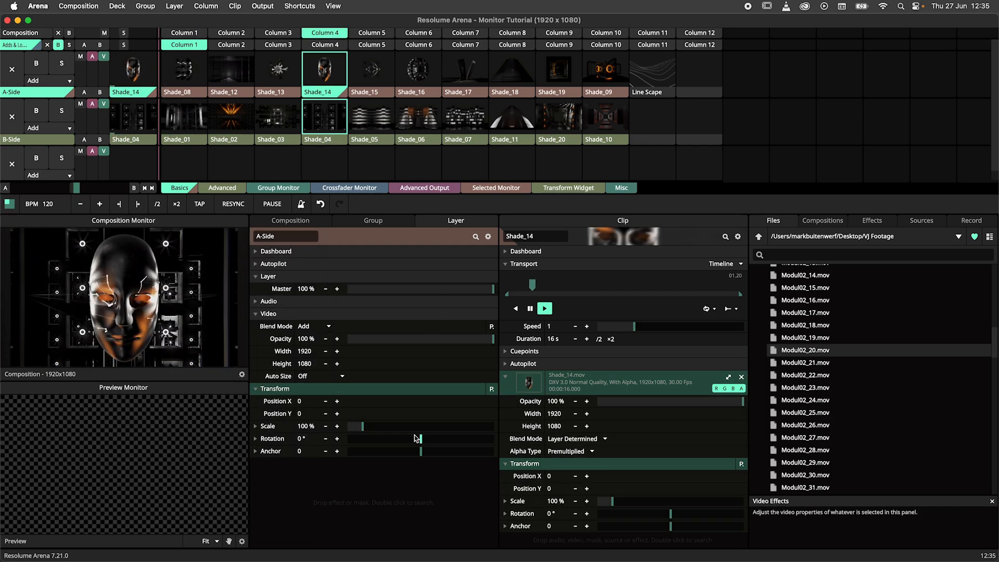